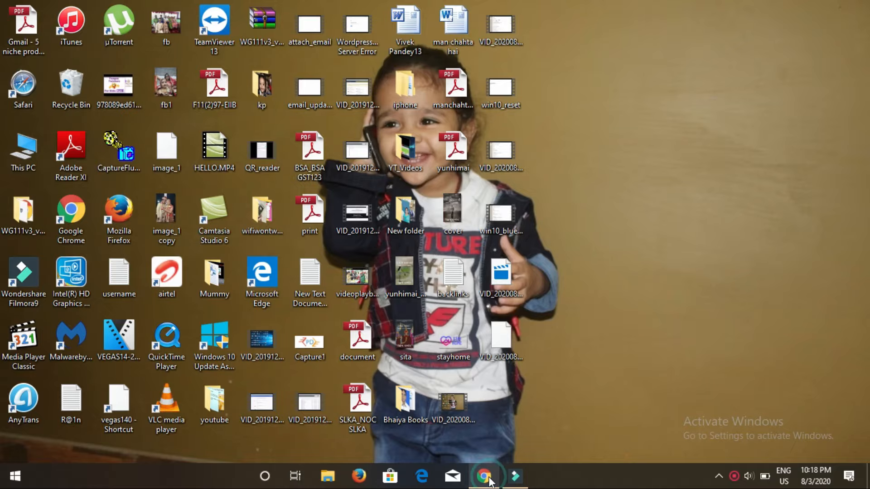
# Open Google Chrome and start a new blank tab for webcamtests.com.
pyautogui.click(487, 476)
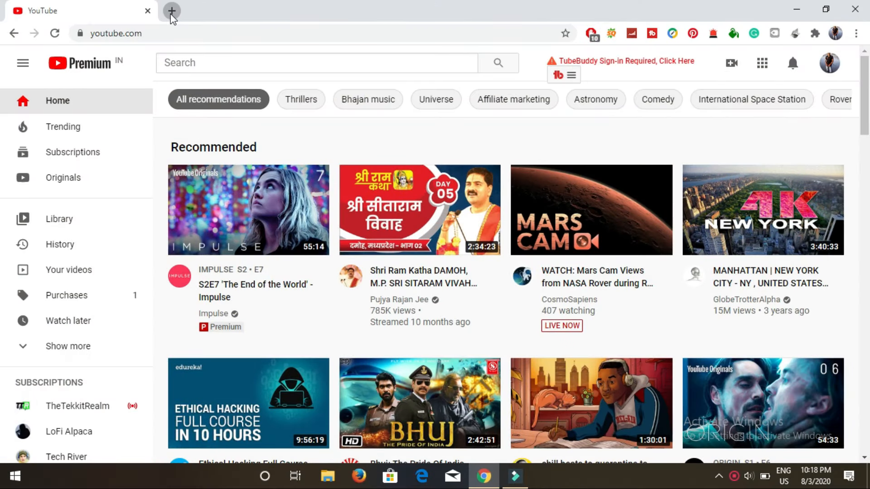
pyautogui.click(171, 11)
pyautogui.write('webcamtests.com')
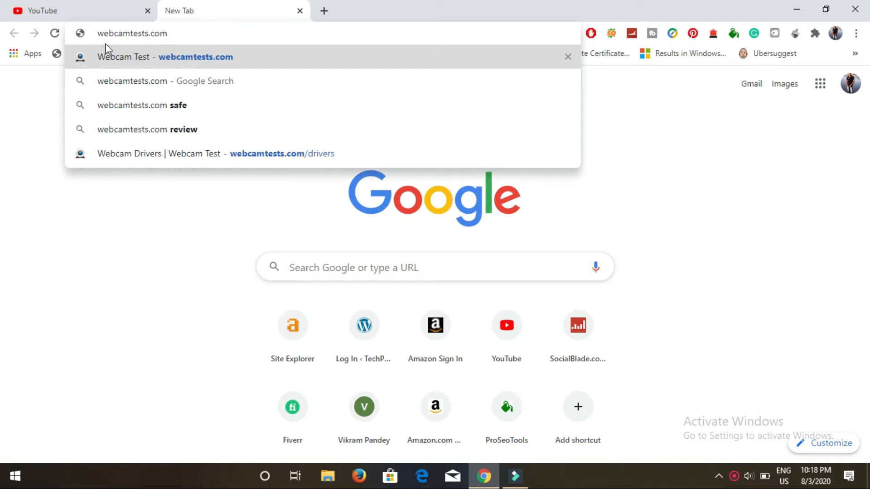
# Load the 'Webcam Test - webcamtests.com' suggestion and scroll through the page.
pyautogui.doubleClick(121, 33)
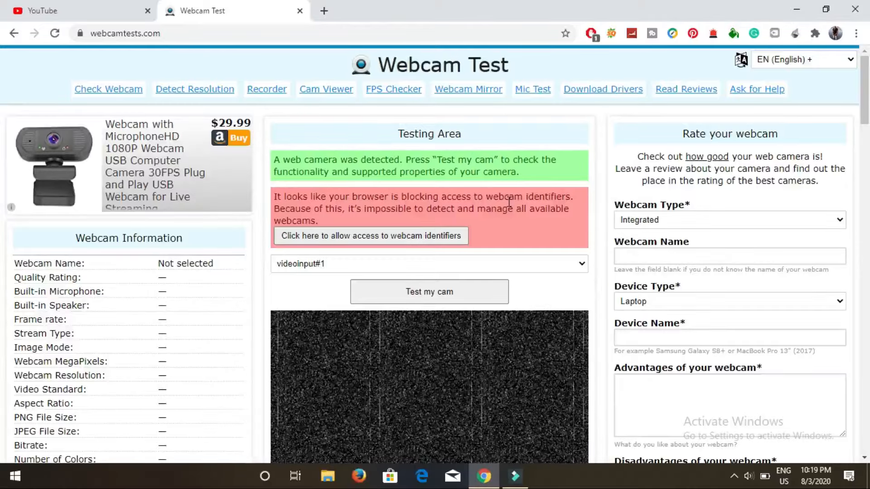
pyautogui.scroll(-3)
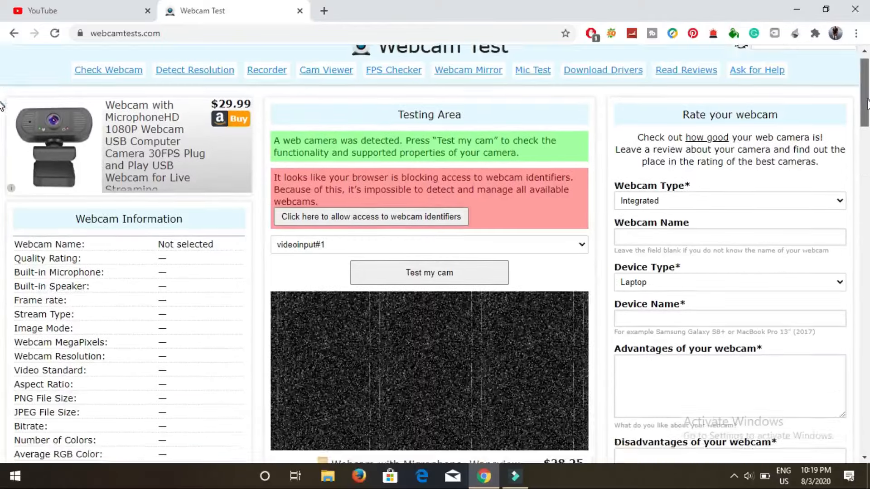
pyautogui.scroll(-3)
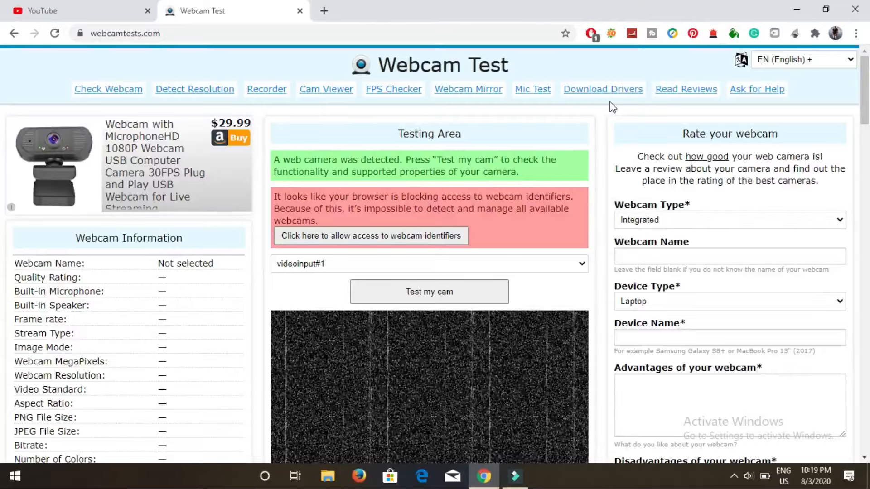
pyautogui.moveTo(602, 89)
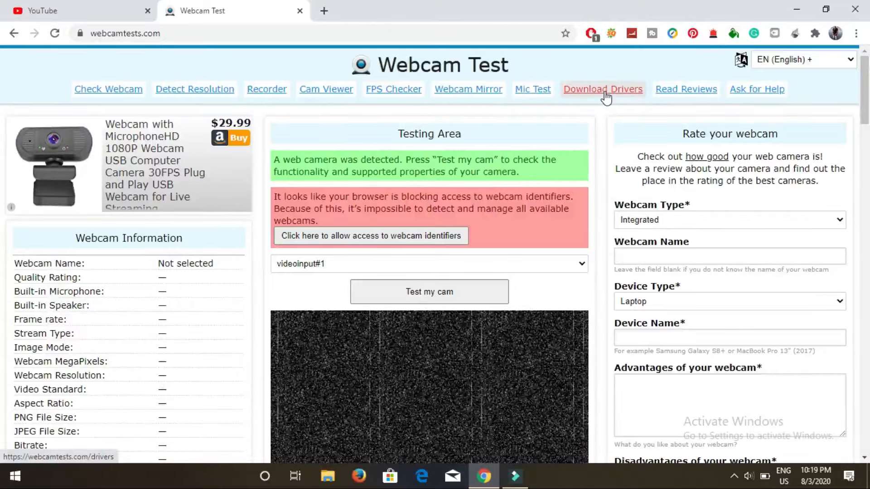
# Go to Download Drivers and browse the Driver Finder's Manufacturer dropdown without choosing one.
pyautogui.click(602, 89)
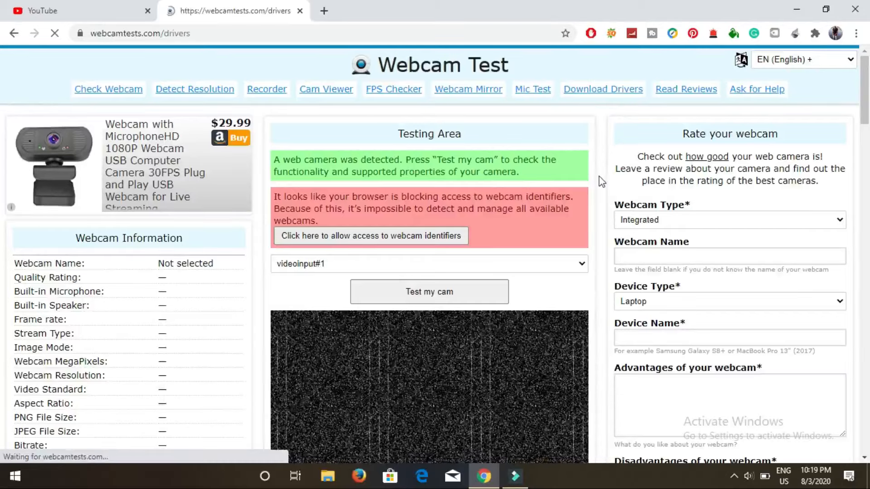
pyautogui.click(603, 88)
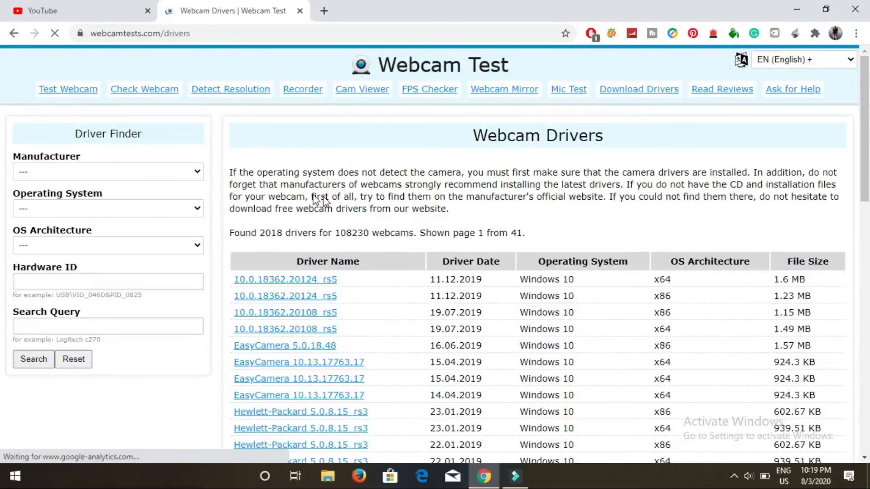
pyautogui.scroll(-3)
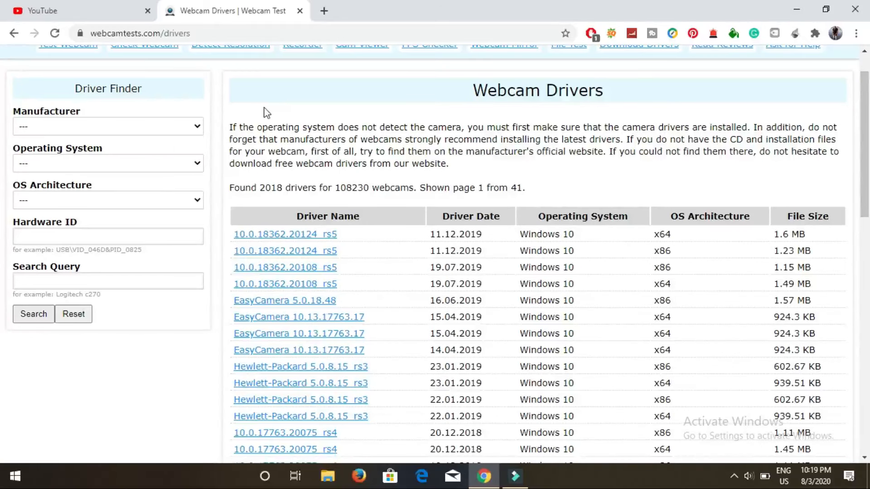
pyautogui.click(108, 126)
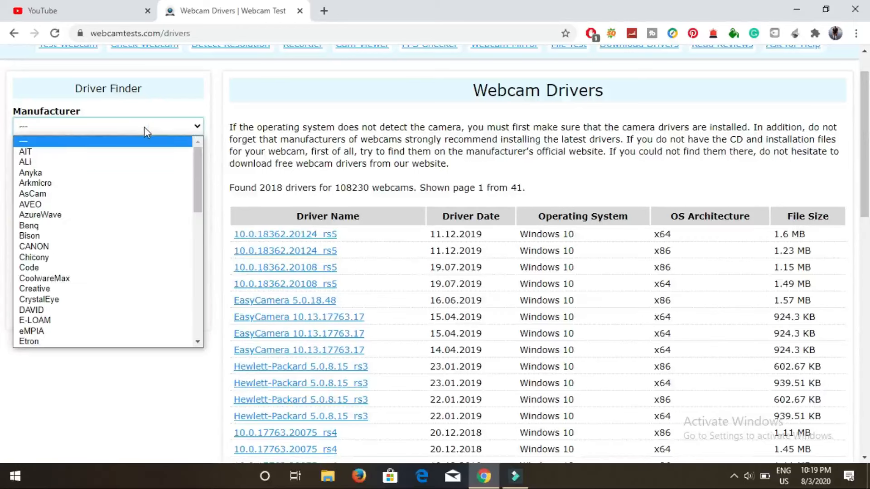
pyautogui.click(108, 125)
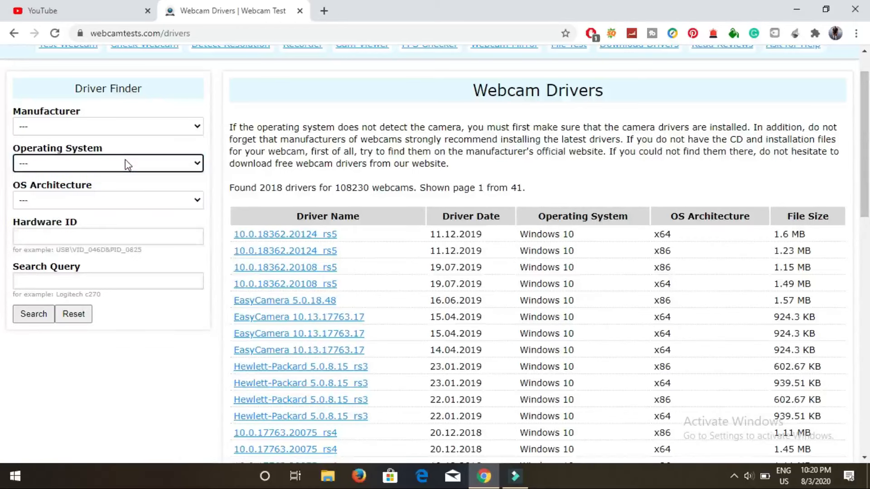
pyautogui.click(108, 237)
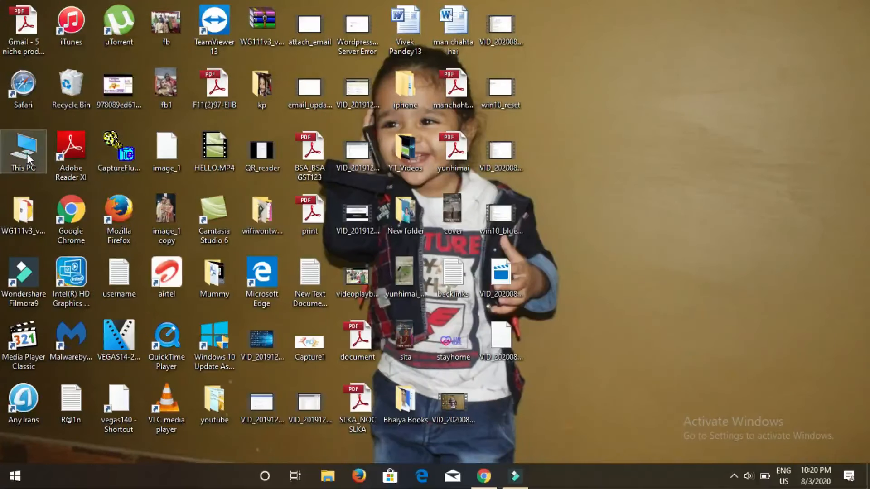
# Open This PC's system properties and launch Device Manager from the side pane.
pyautogui.rightClick(23, 150)
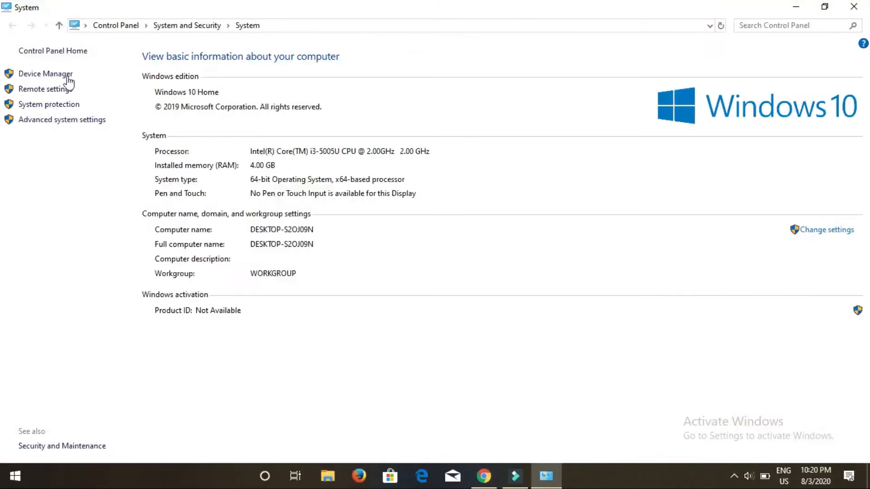
pyautogui.moveTo(352, 92)
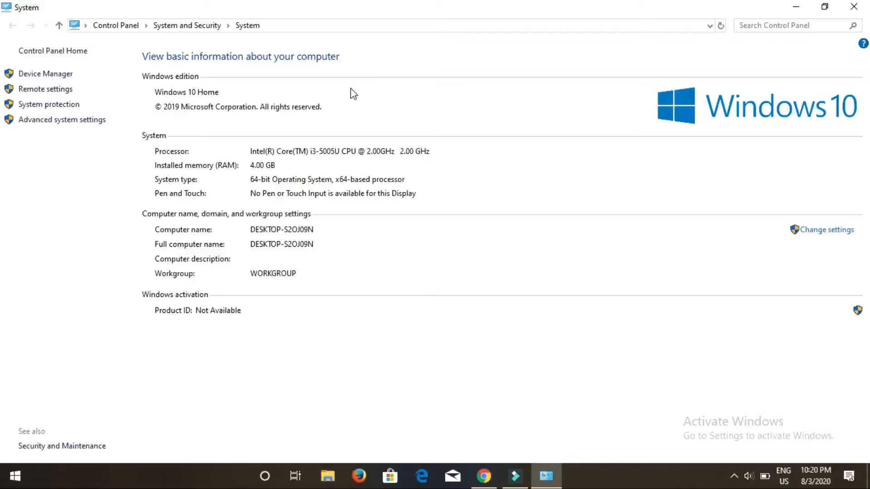
pyautogui.click(45, 74)
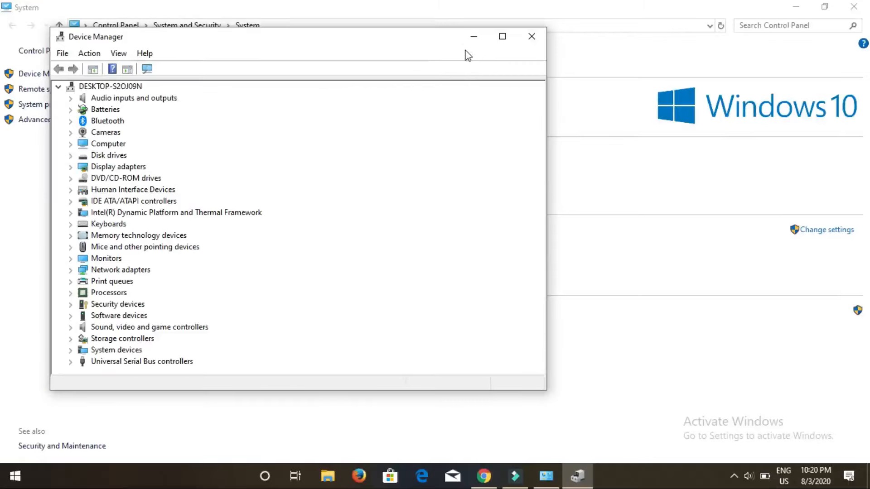
pyautogui.moveTo(501, 36)
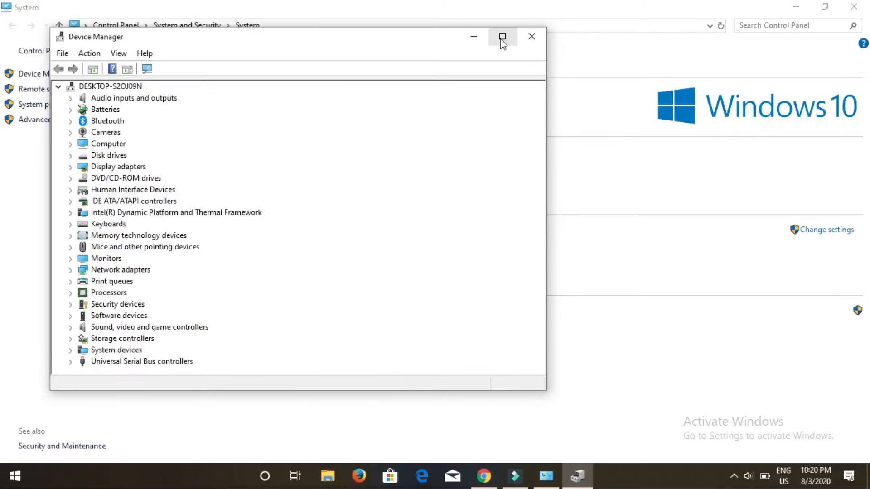
# Maximize Device Manager, expand Cameras, and open USB2.0 VGA UVC WebCam Properties.
pyautogui.click(501, 37)
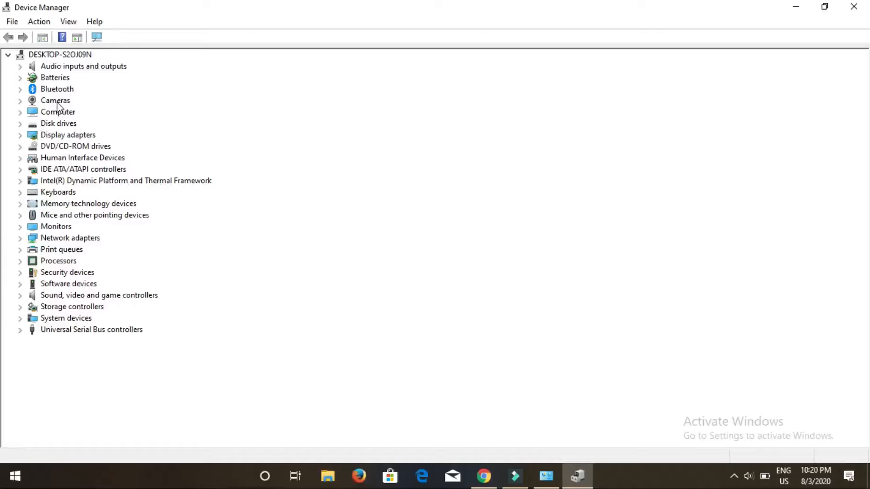
pyautogui.click(55, 101)
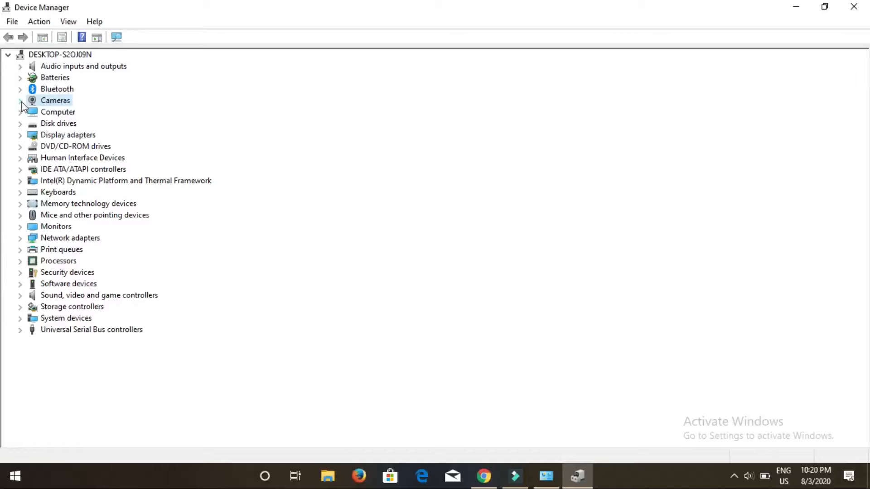
pyautogui.click(20, 100)
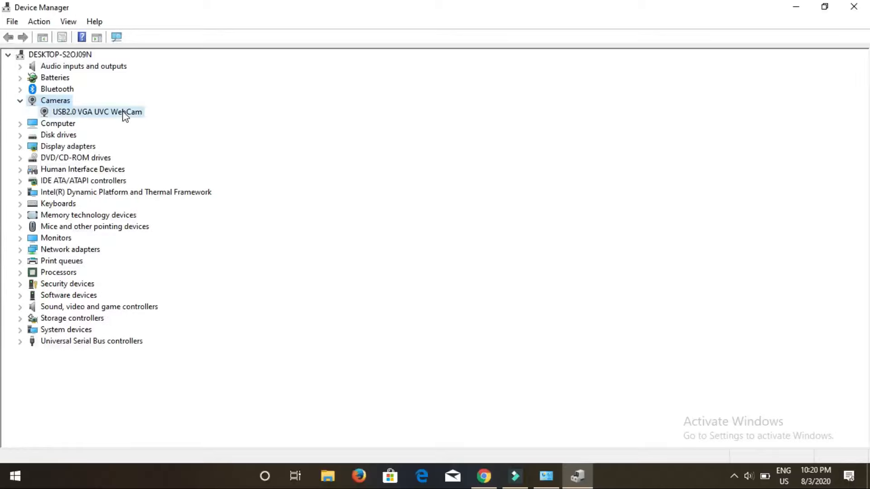
pyautogui.click(97, 111)
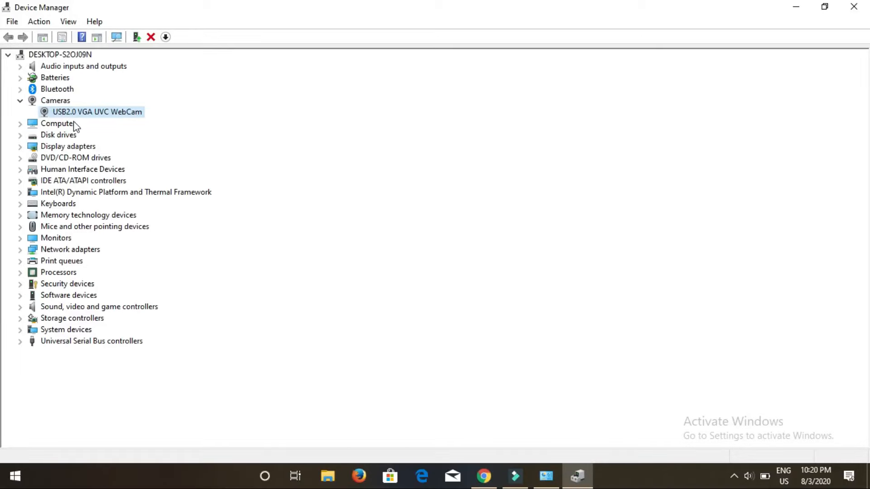
pyautogui.moveTo(157, 132)
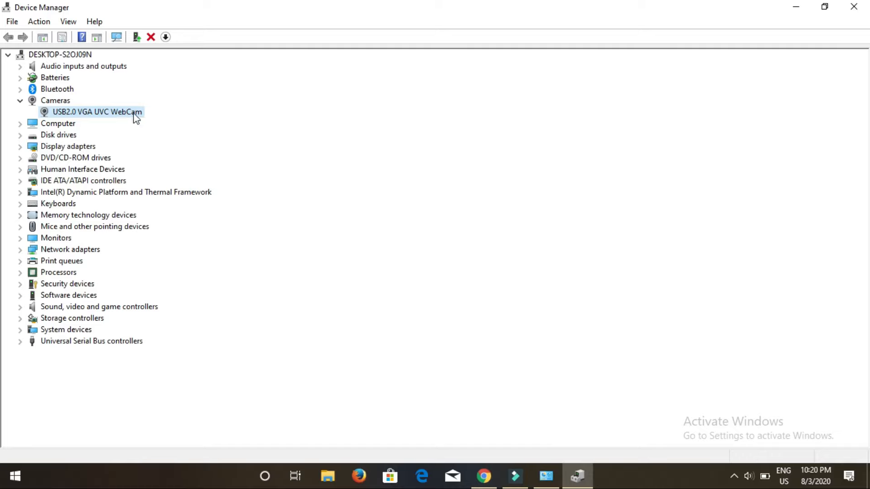
pyautogui.rightClick(96, 111)
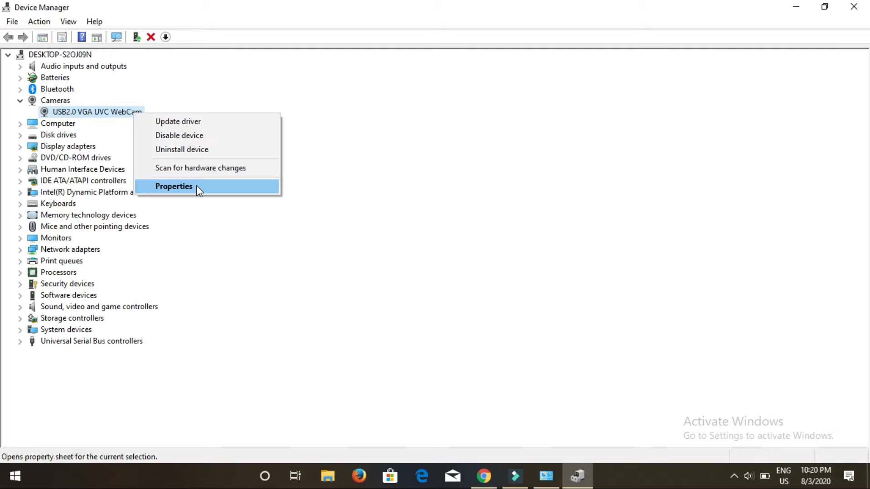
pyautogui.click(173, 185)
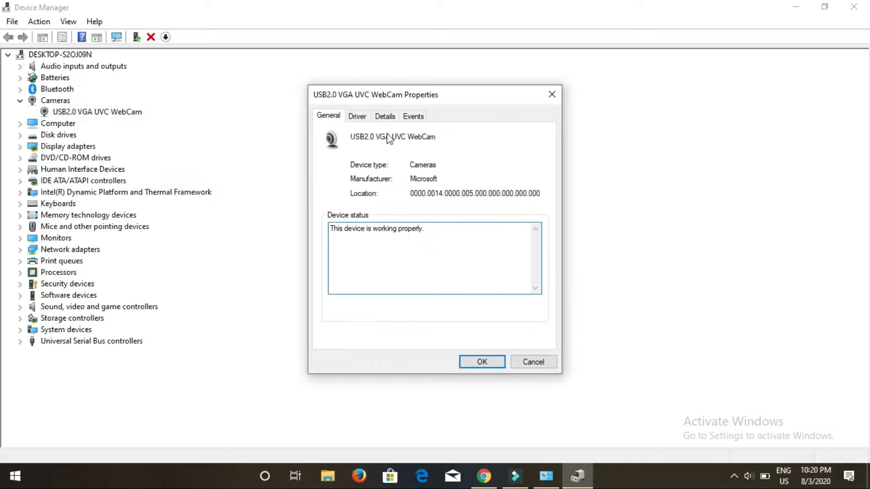
# Move the webcam dialog up and show its Hardware Ids (USB\VID_04F2&PID_B52B) on Details.
pyautogui.moveTo(435, 95); pyautogui.dragTo(416, 70)
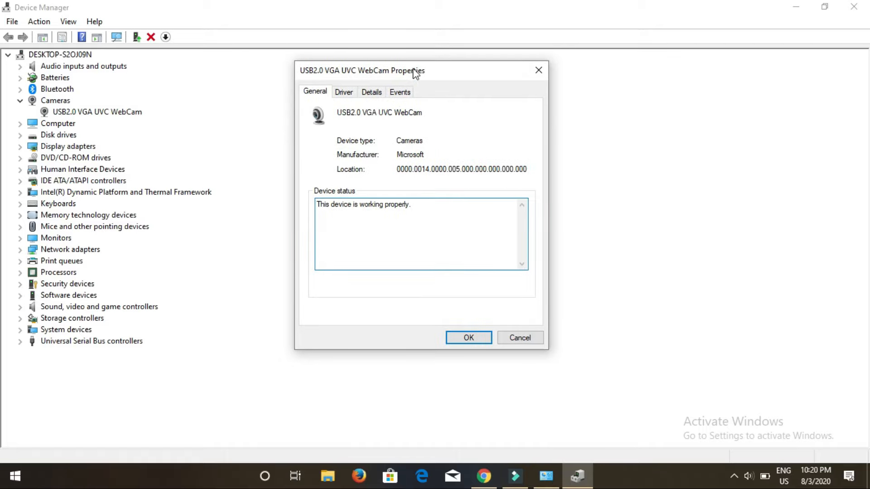
pyautogui.click(371, 91)
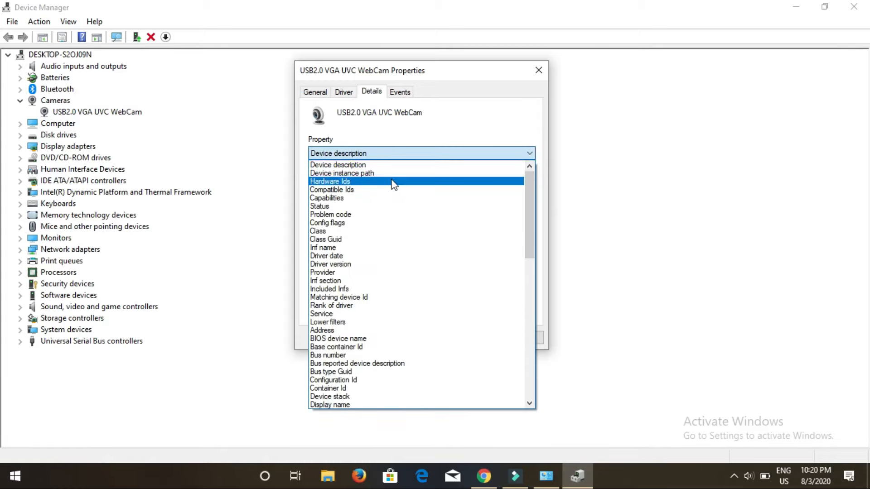
pyautogui.click(329, 181)
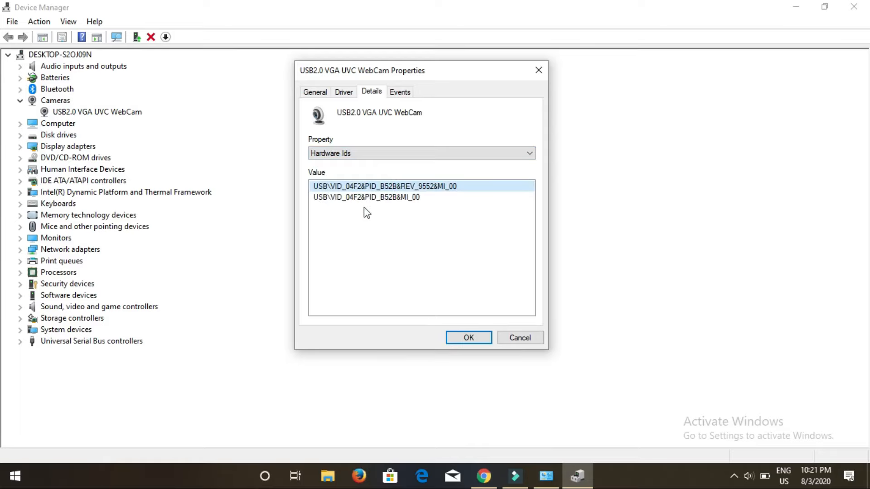
pyautogui.moveTo(410, 209)
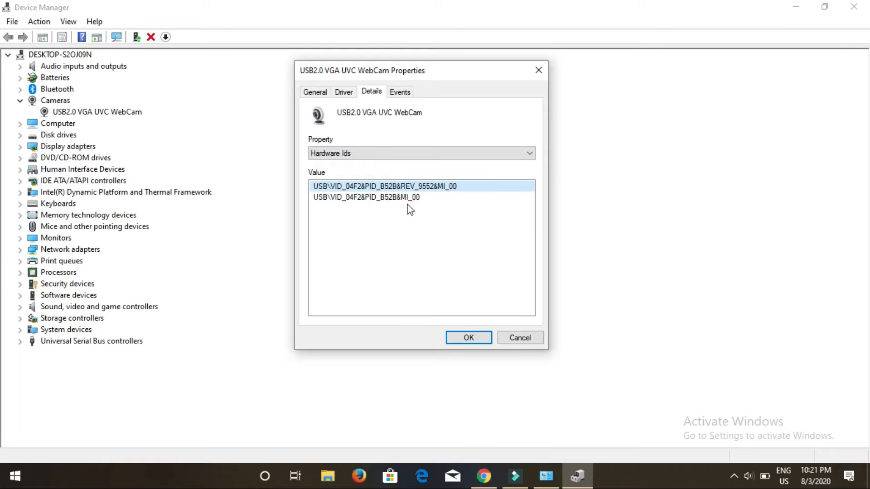
pyautogui.click(366, 197)
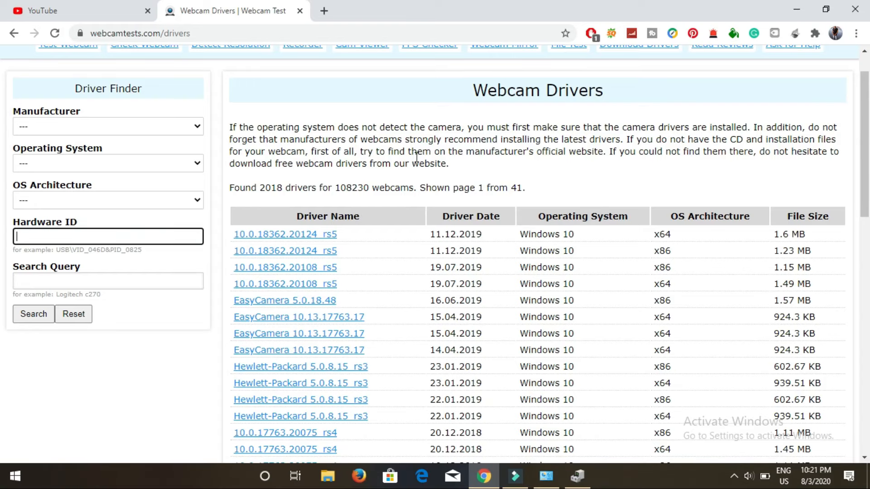
# Scroll the Webcam Drivers page and activate the Driver Finder's Hardware ID field.
pyautogui.scroll(-3)
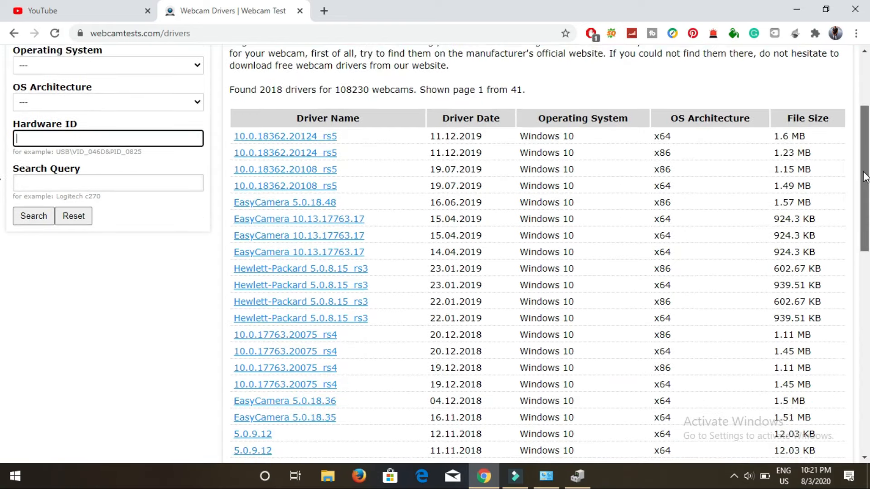
pyautogui.scroll(-3)
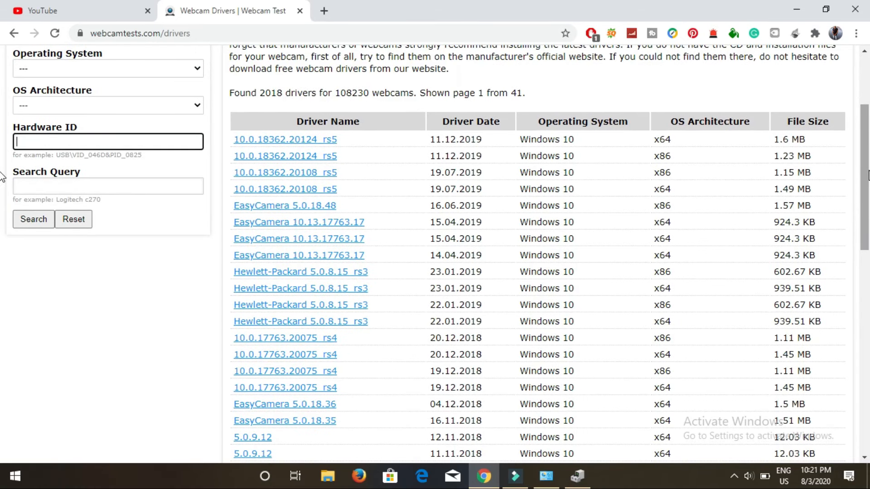
pyautogui.scroll(3)
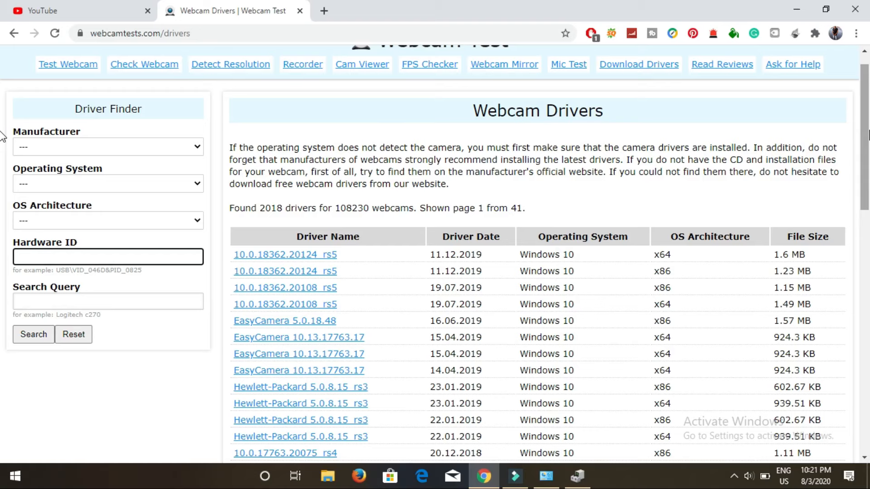
pyautogui.click(108, 256)
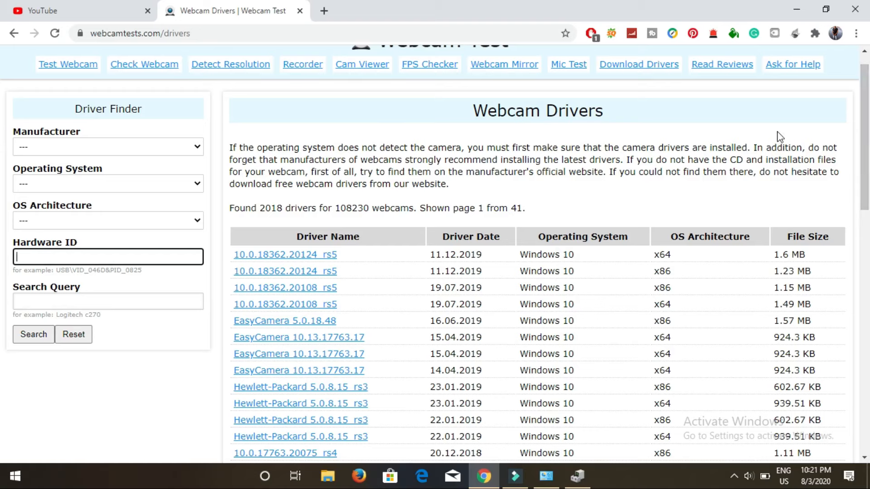
pyautogui.moveTo(768, 111)
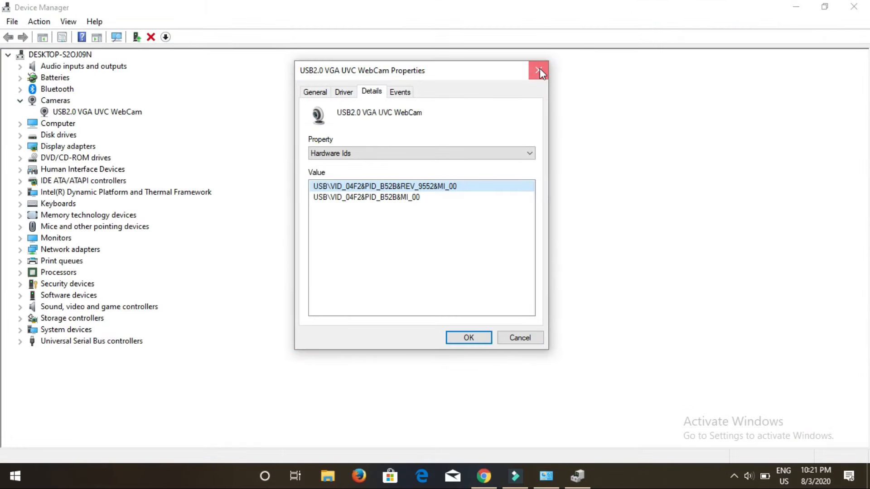
# Close the webcam dialog, view the HL-DT-ST DVDRAM GUE1N drive's Hardware Ids, then close it.
pyautogui.click(538, 71)
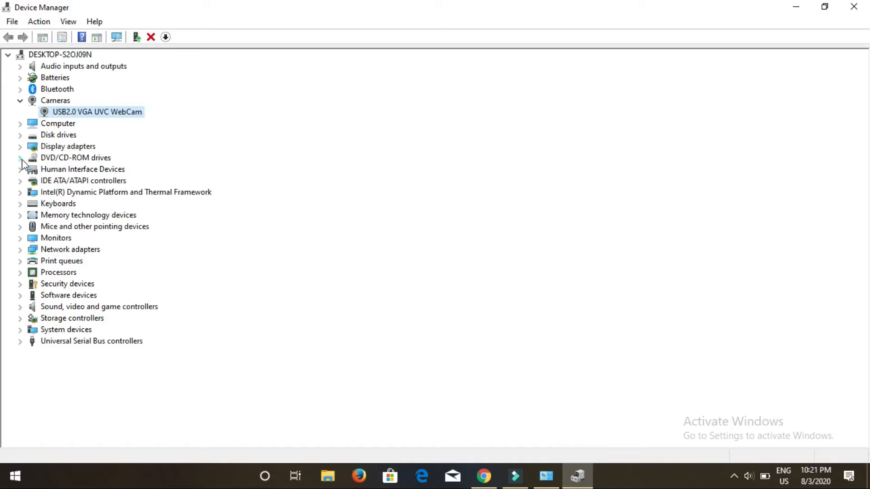
pyautogui.rightClick(97, 169)
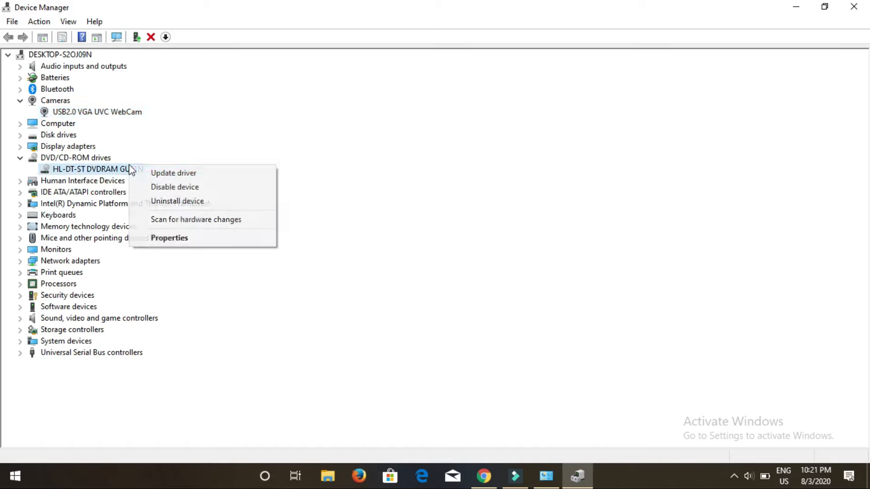
pyautogui.click(168, 238)
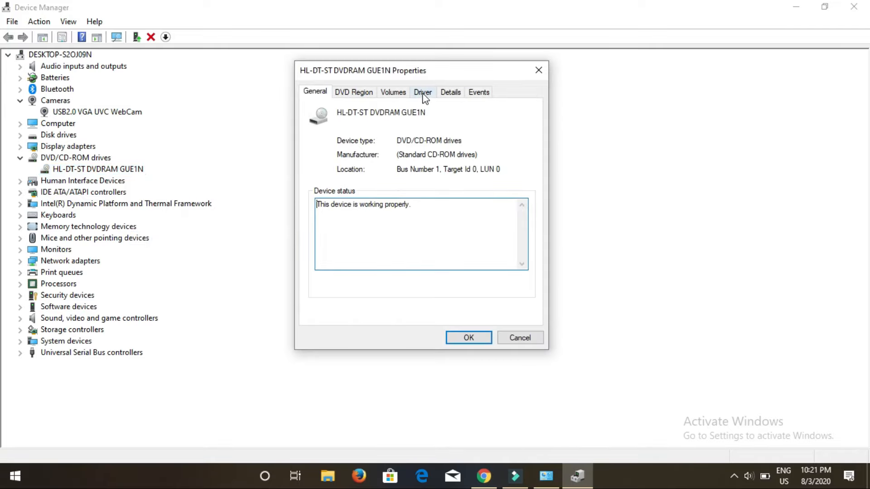
pyautogui.click(450, 91)
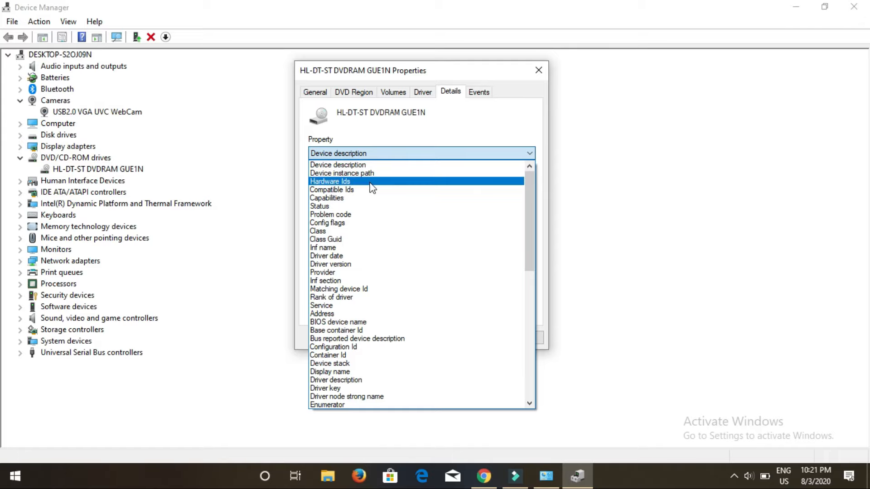
pyautogui.click(329, 181)
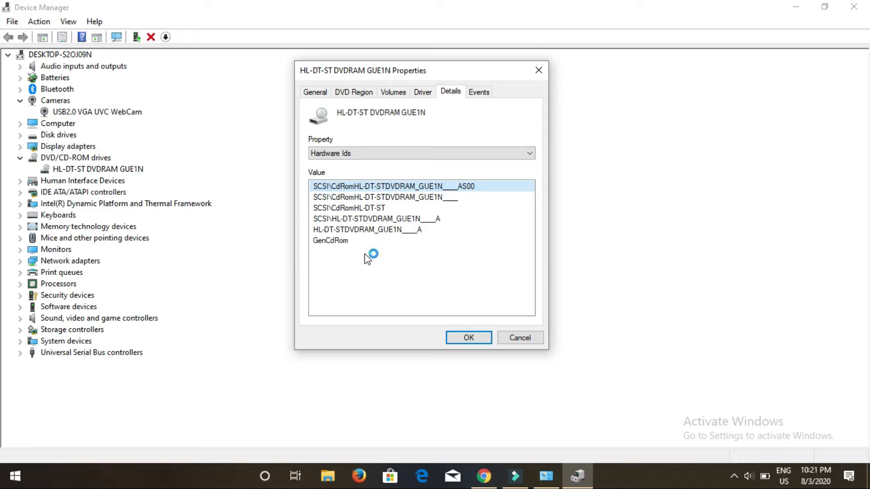
pyautogui.click(468, 338)
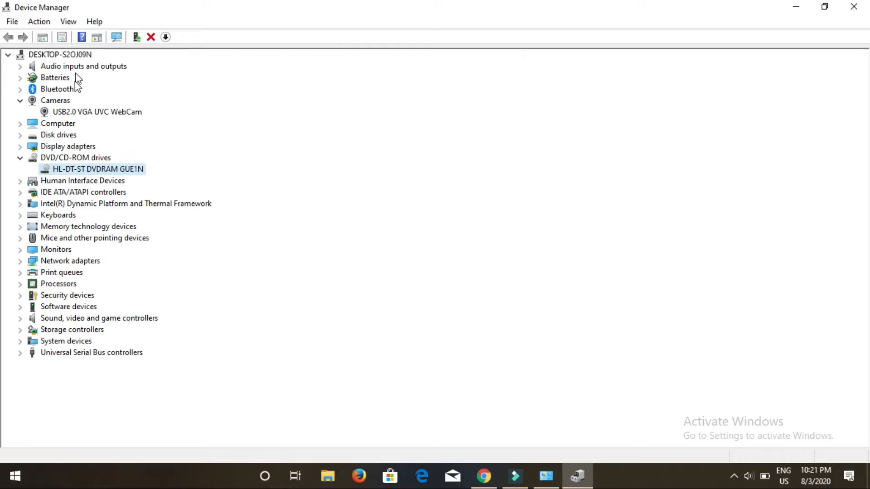
# Reselect the USB2.0 VGA UVC WebCam, return to Chrome, and activate the Hardware ID field.
pyautogui.click(97, 112)
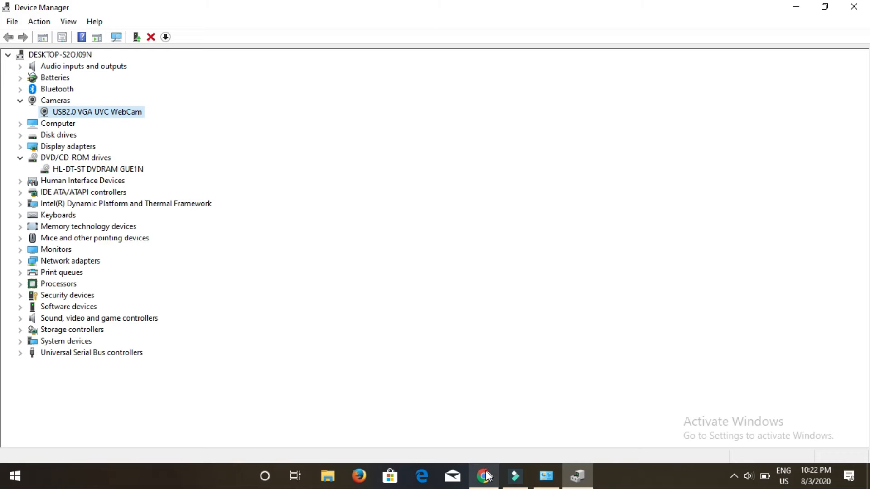
pyautogui.click(484, 476)
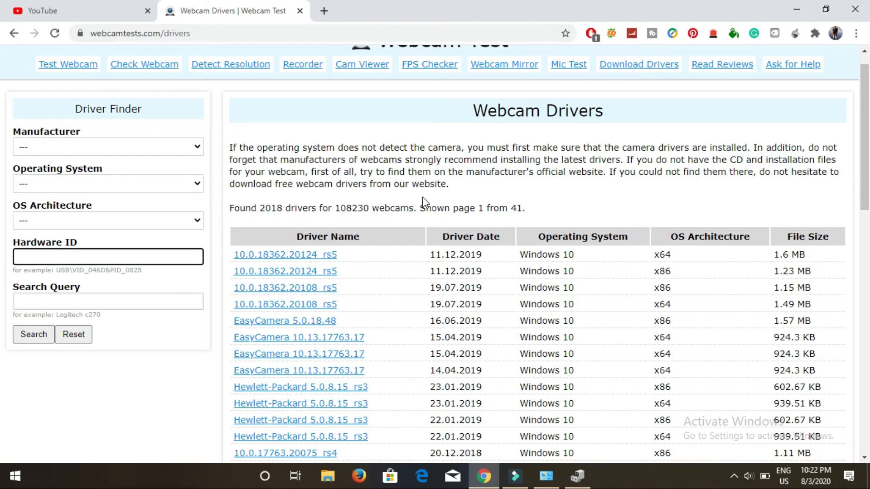
pyautogui.click(107, 257)
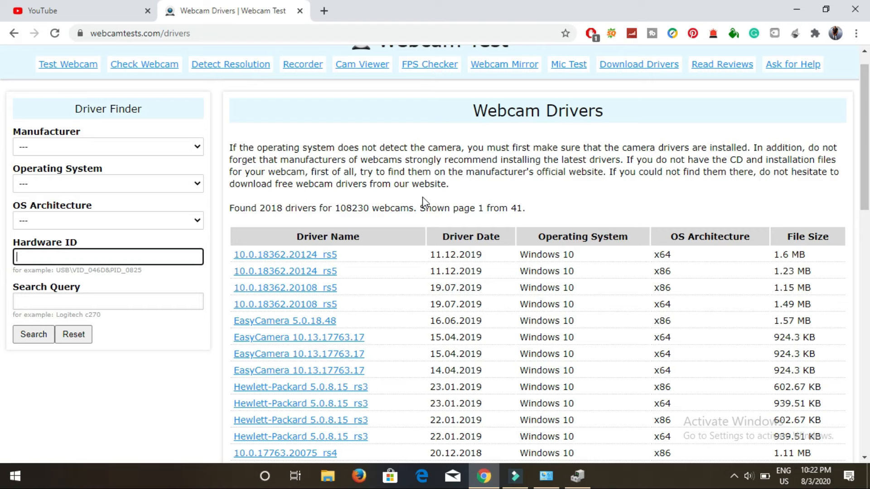